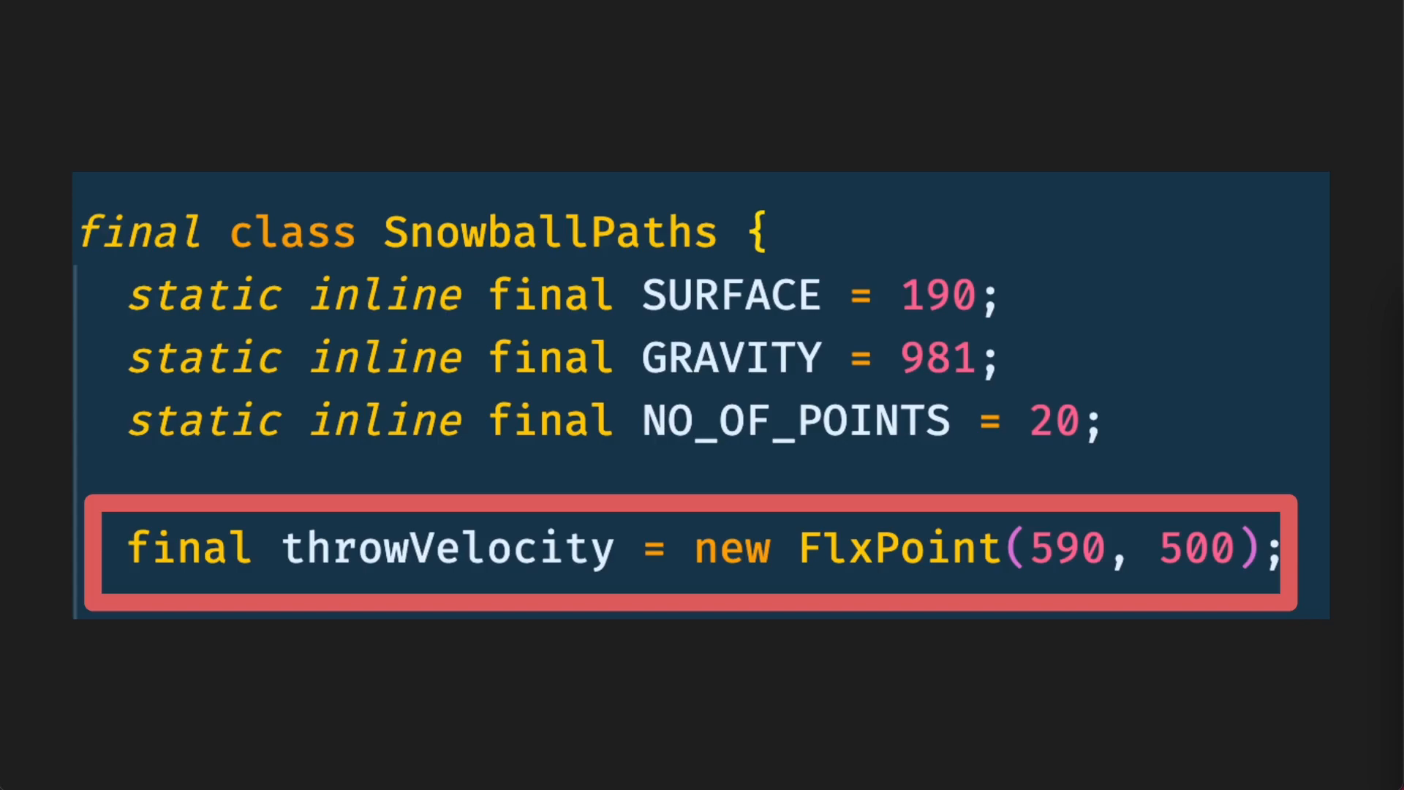
mouse_move(1006, 454)
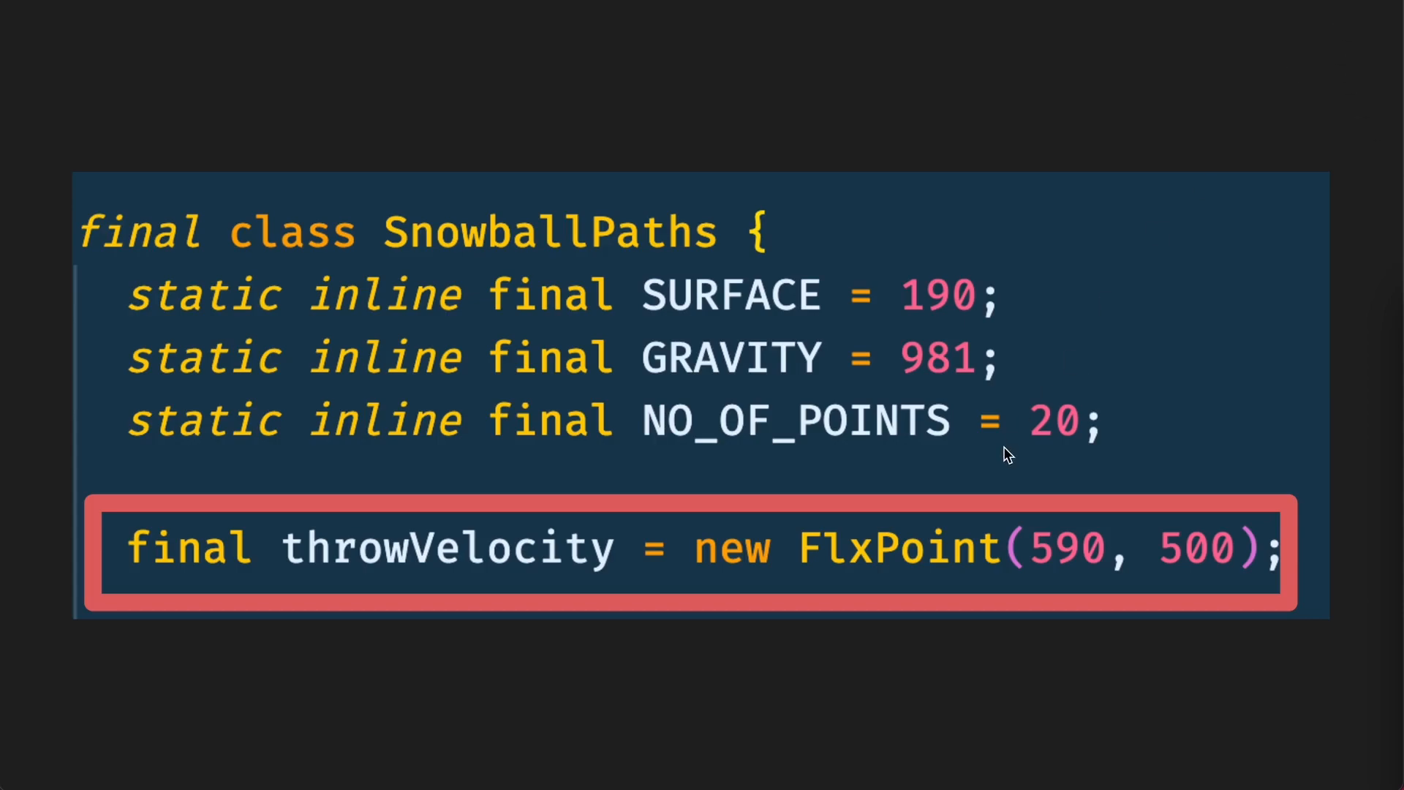
mouse_move(940, 656)
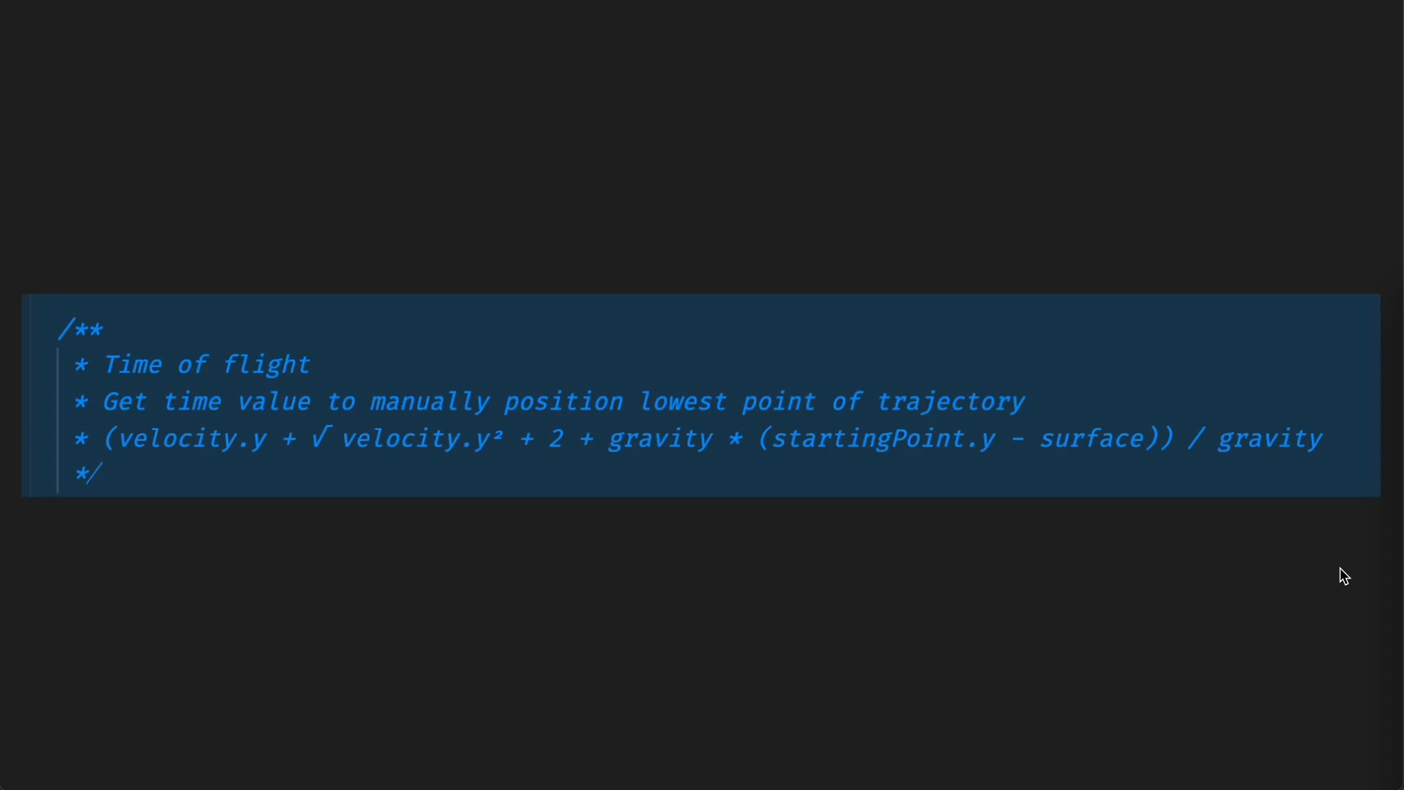
mouse_move(172, 523)
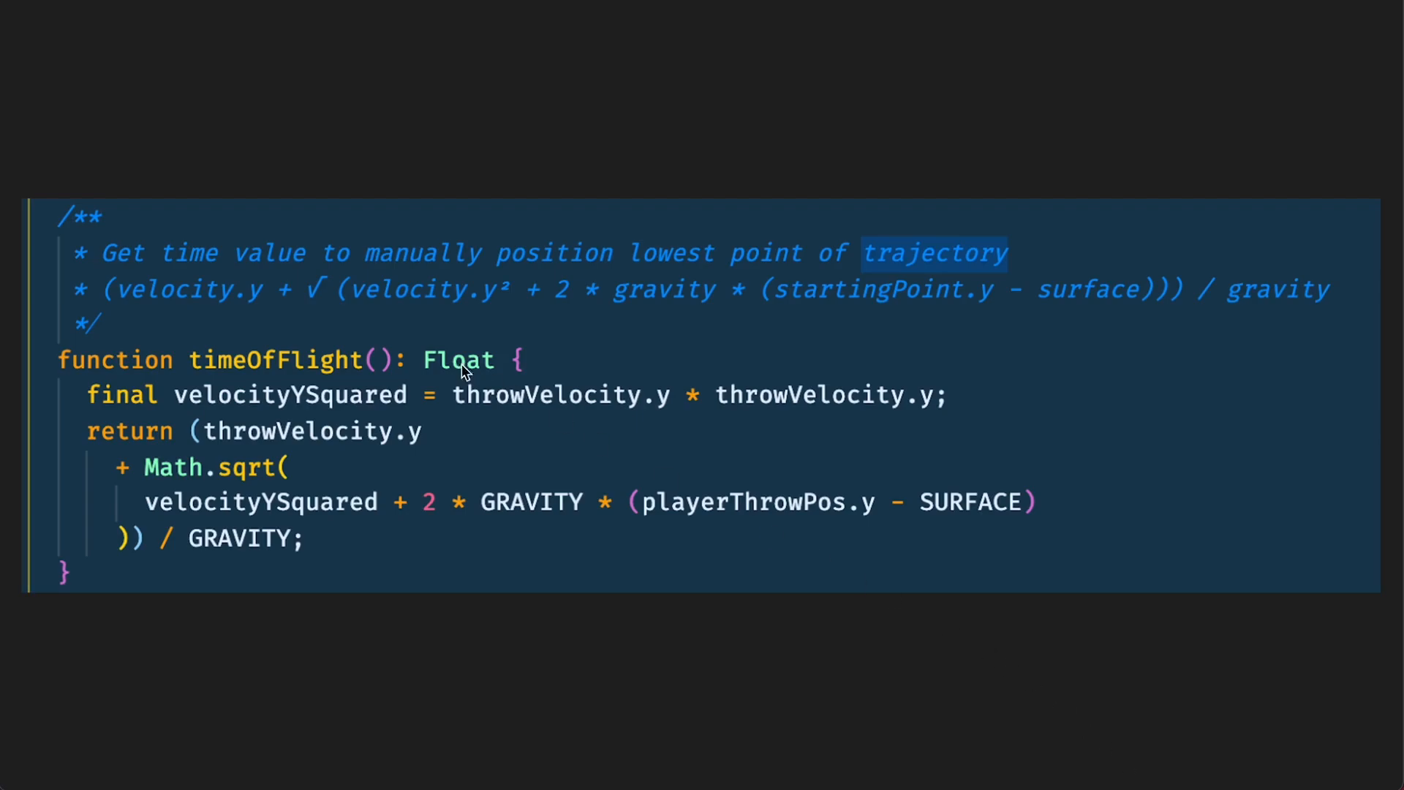
mouse_move(264, 286)
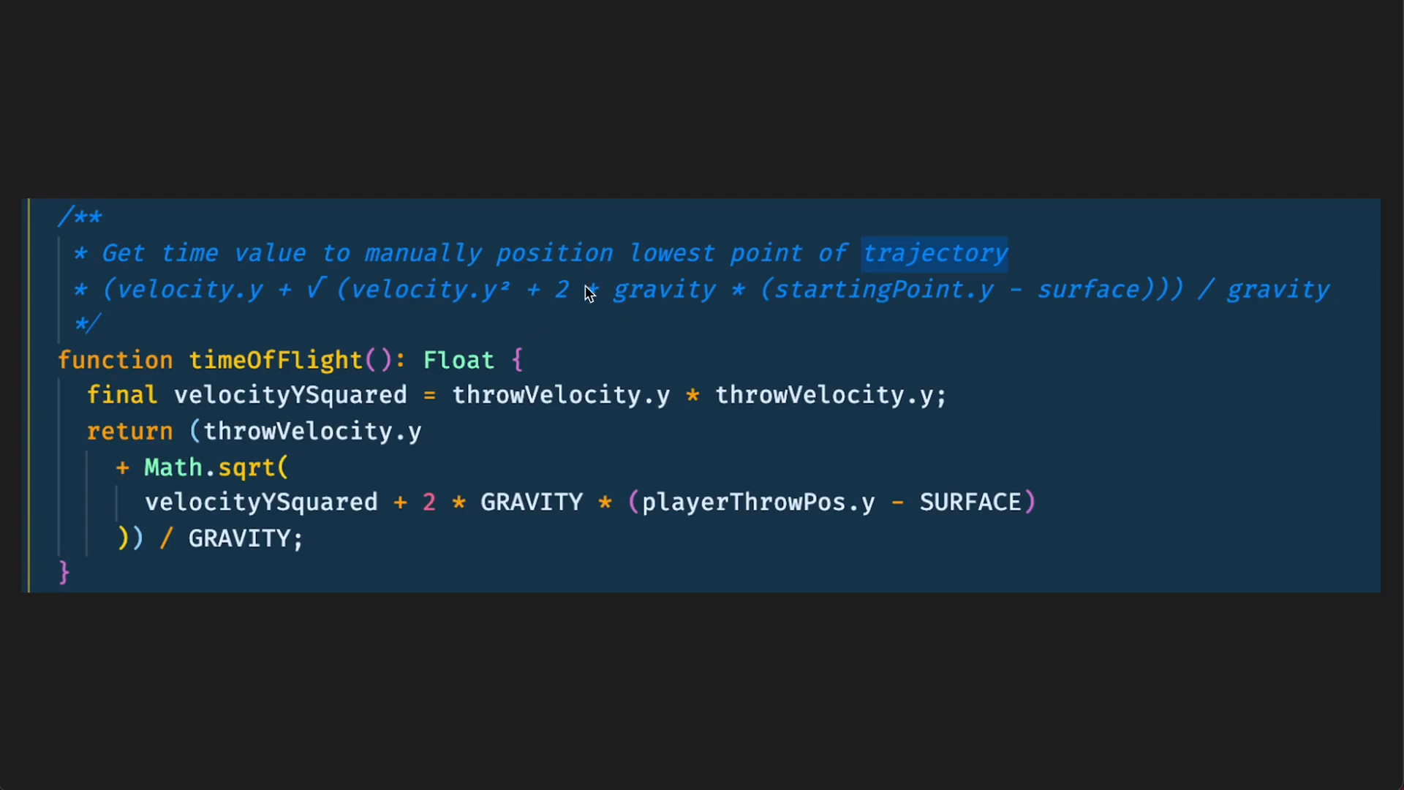
mouse_move(373, 268)
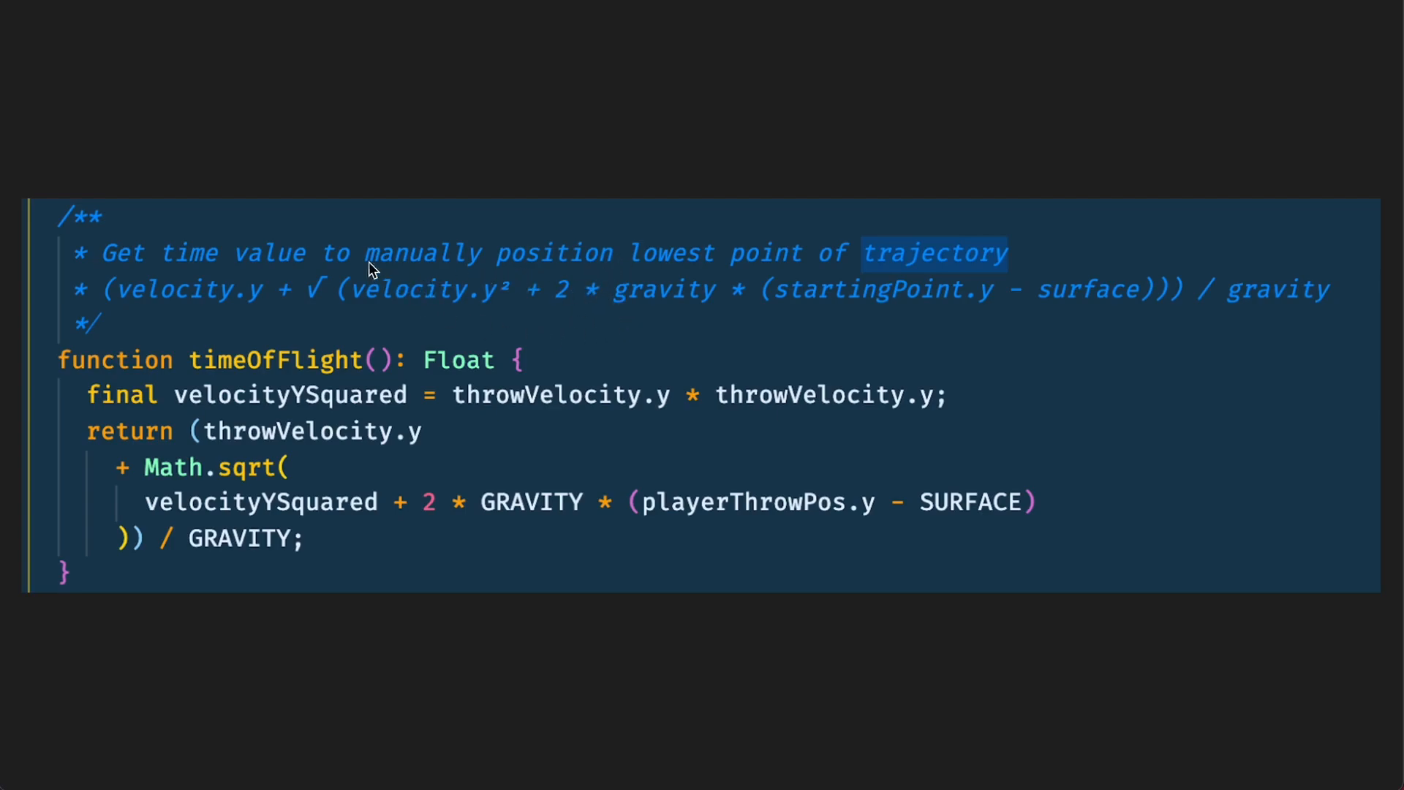
mouse_move(312, 414)
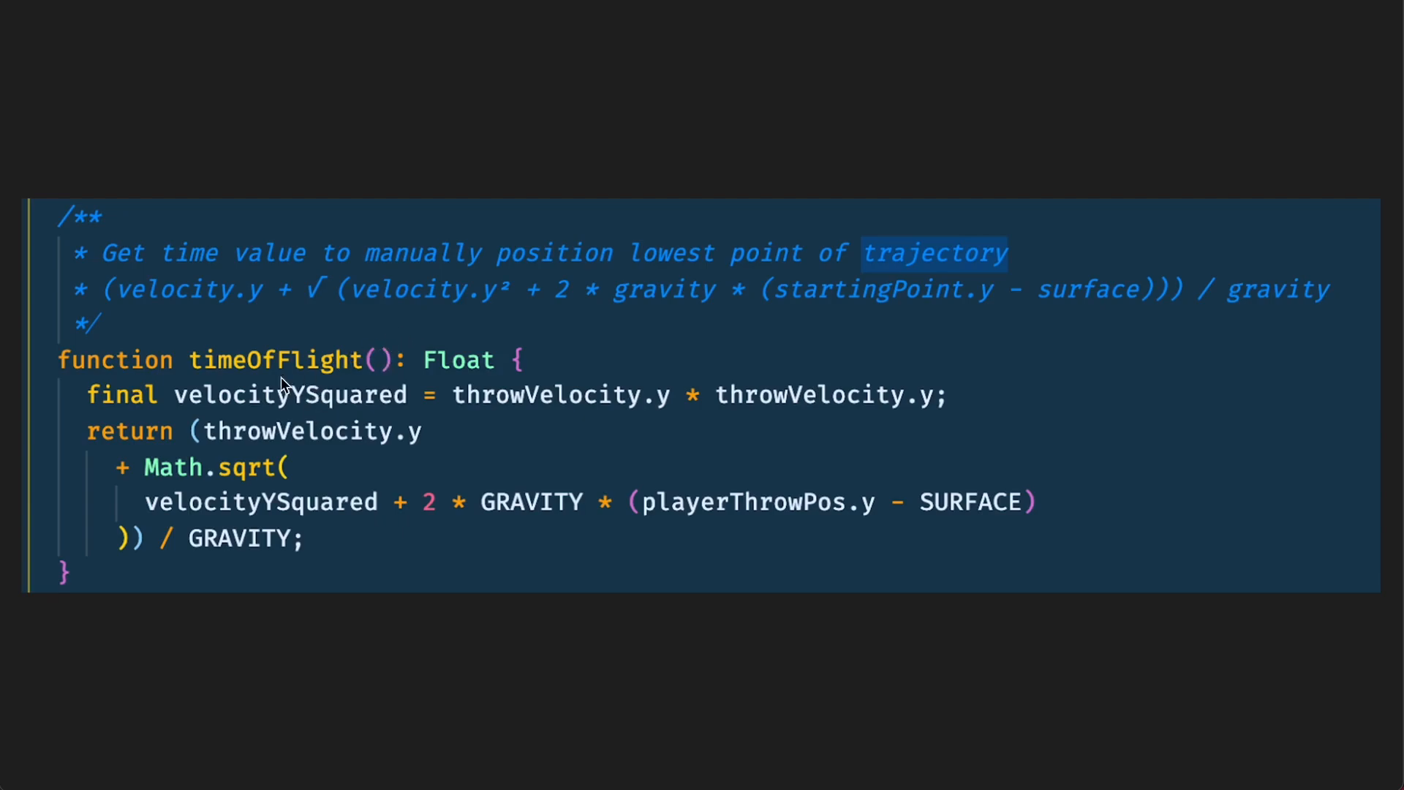
mouse_move(351, 405)
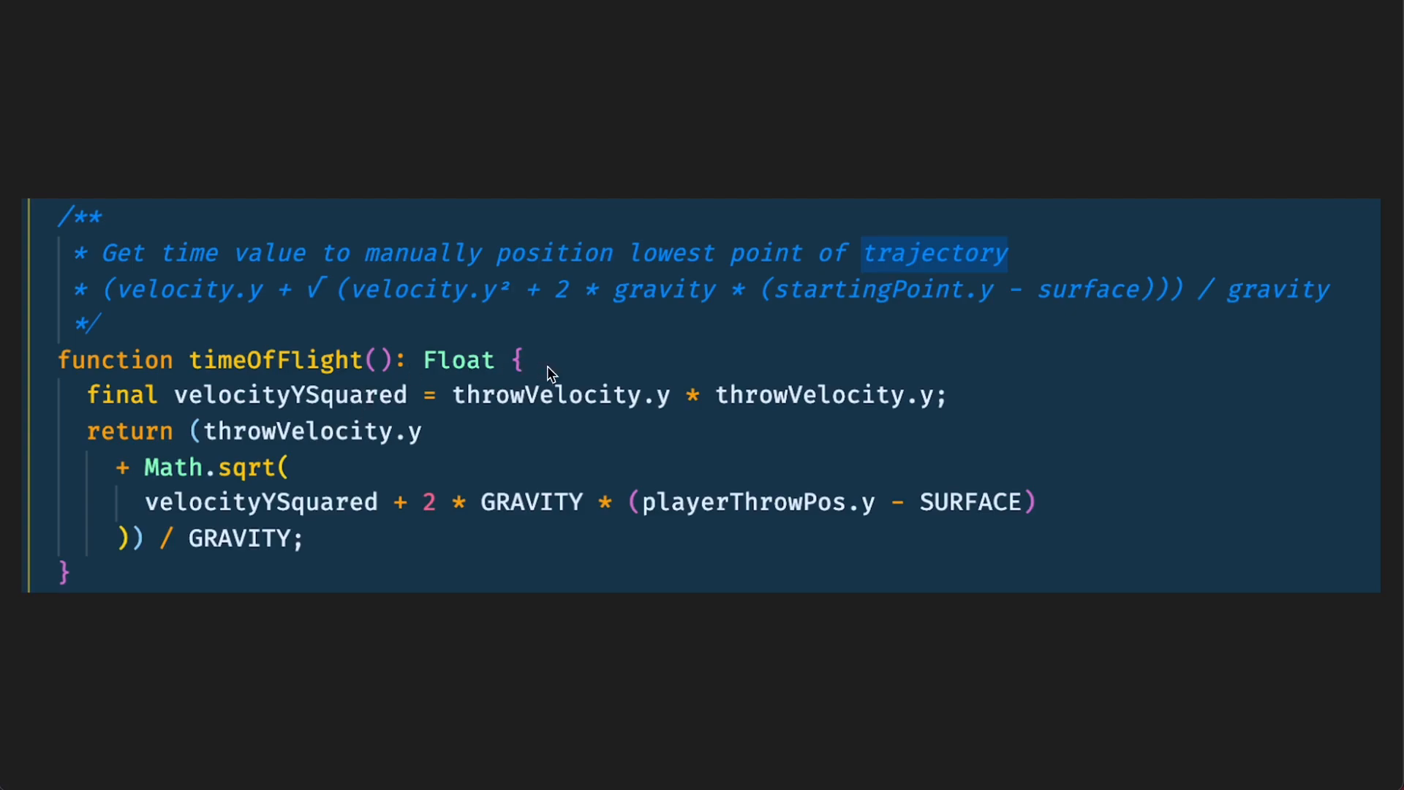
mouse_move(649, 414)
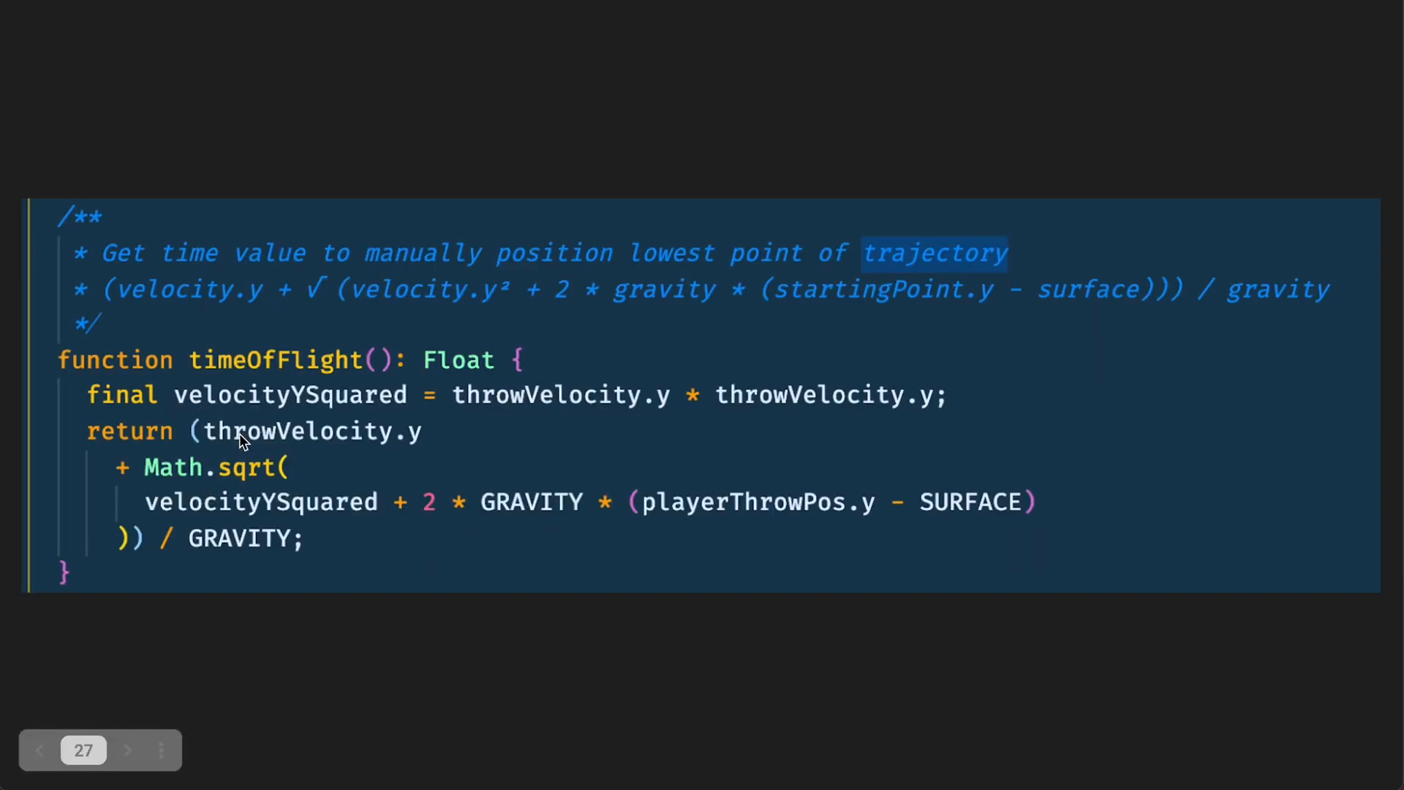
mouse_move(176, 477)
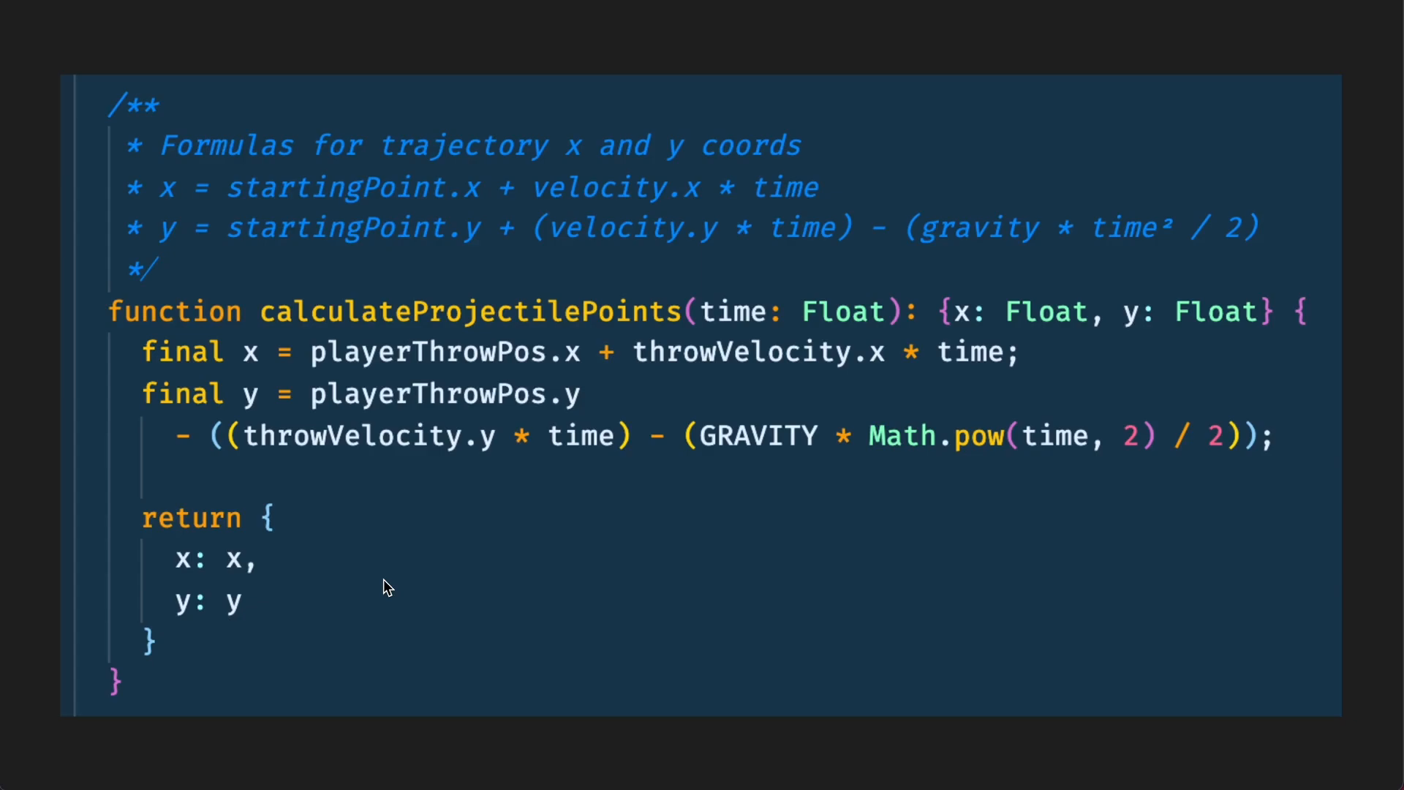
mouse_move(840, 284)
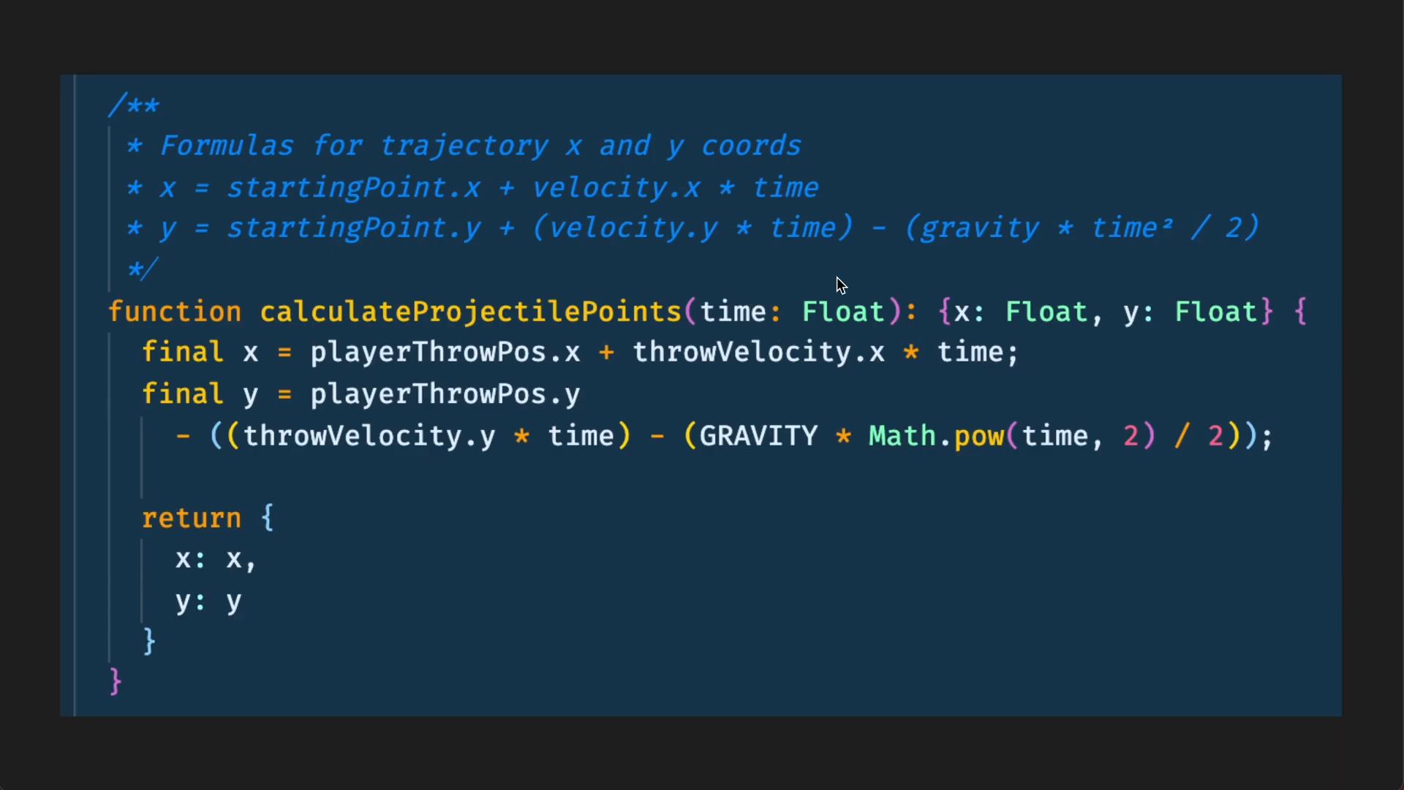
mouse_move(741, 297)
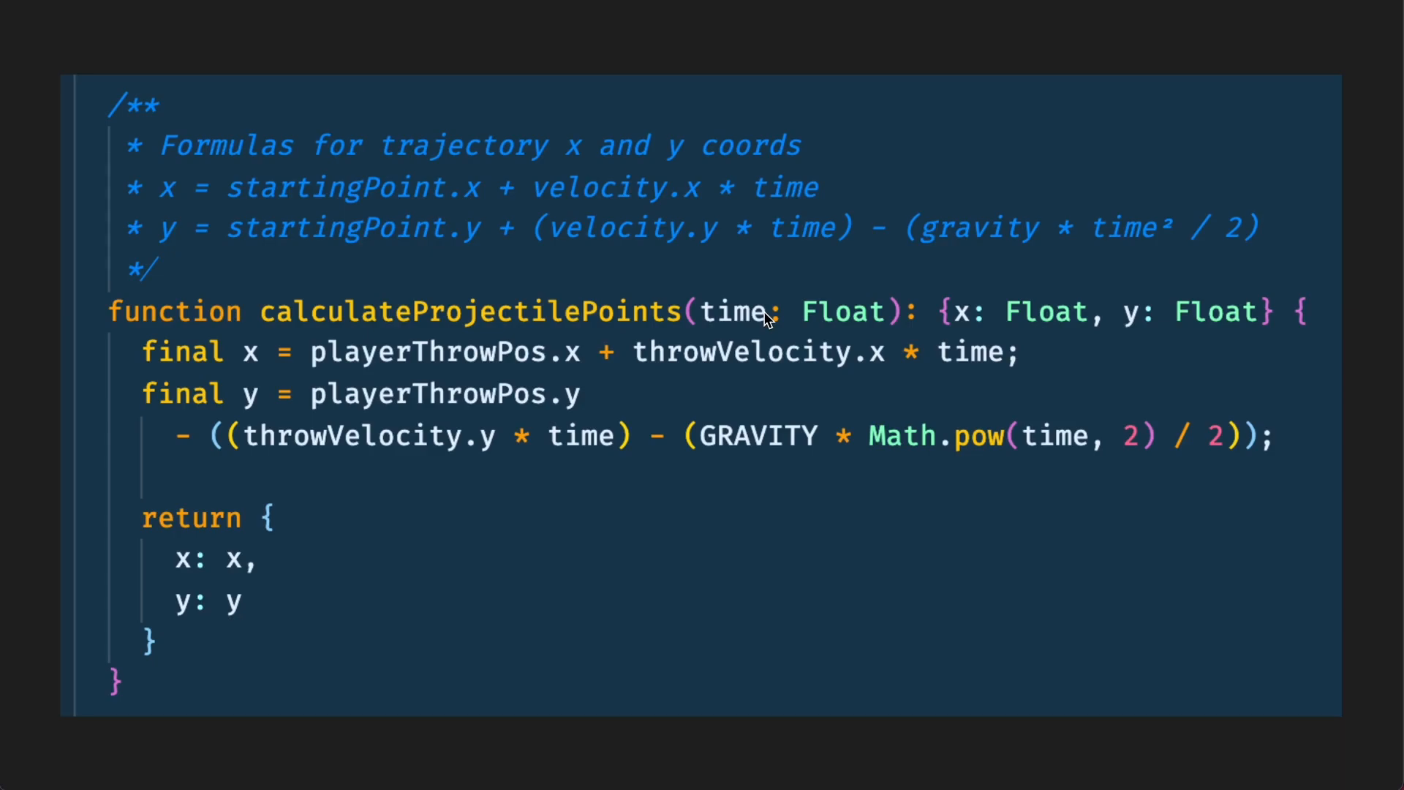
mouse_move(675, 262)
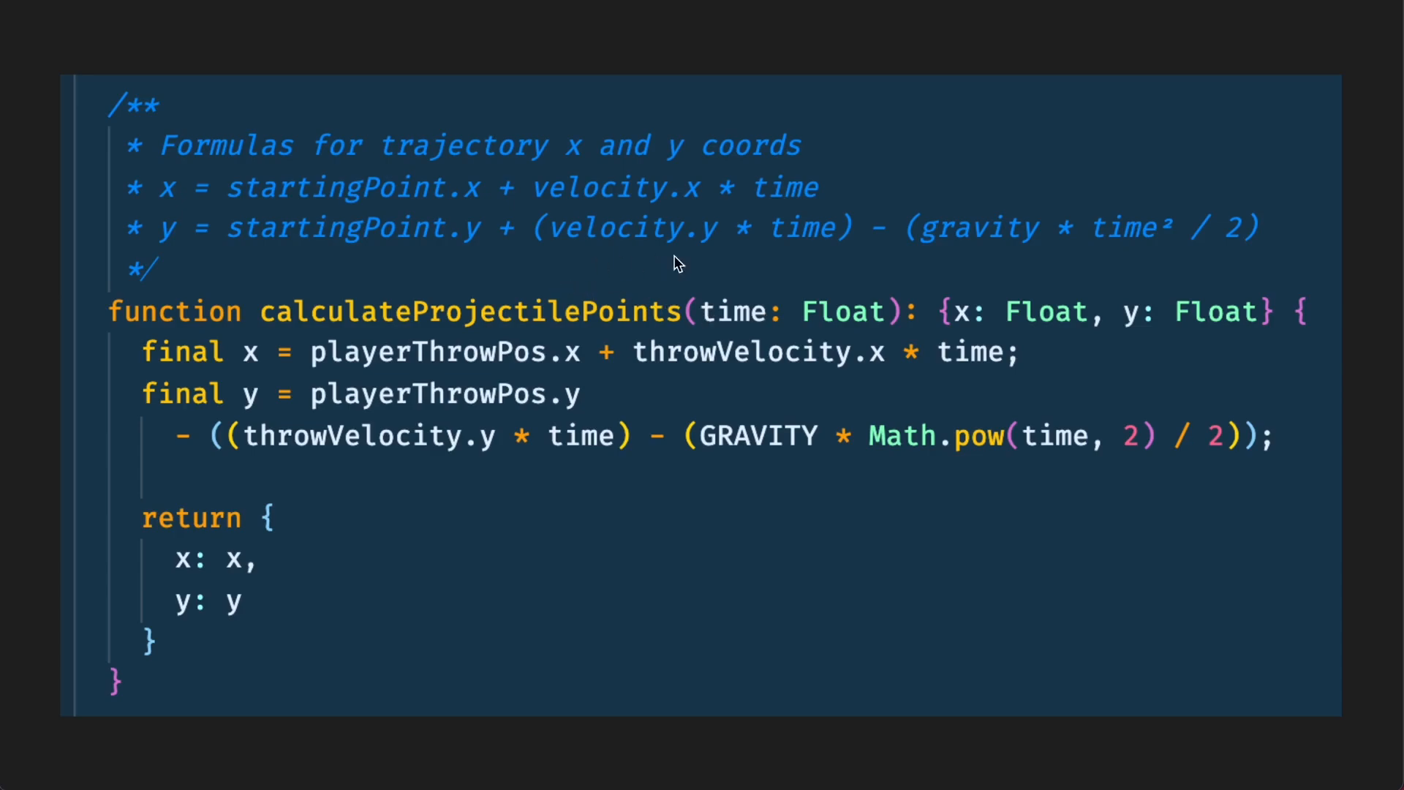
mouse_move(824, 299)
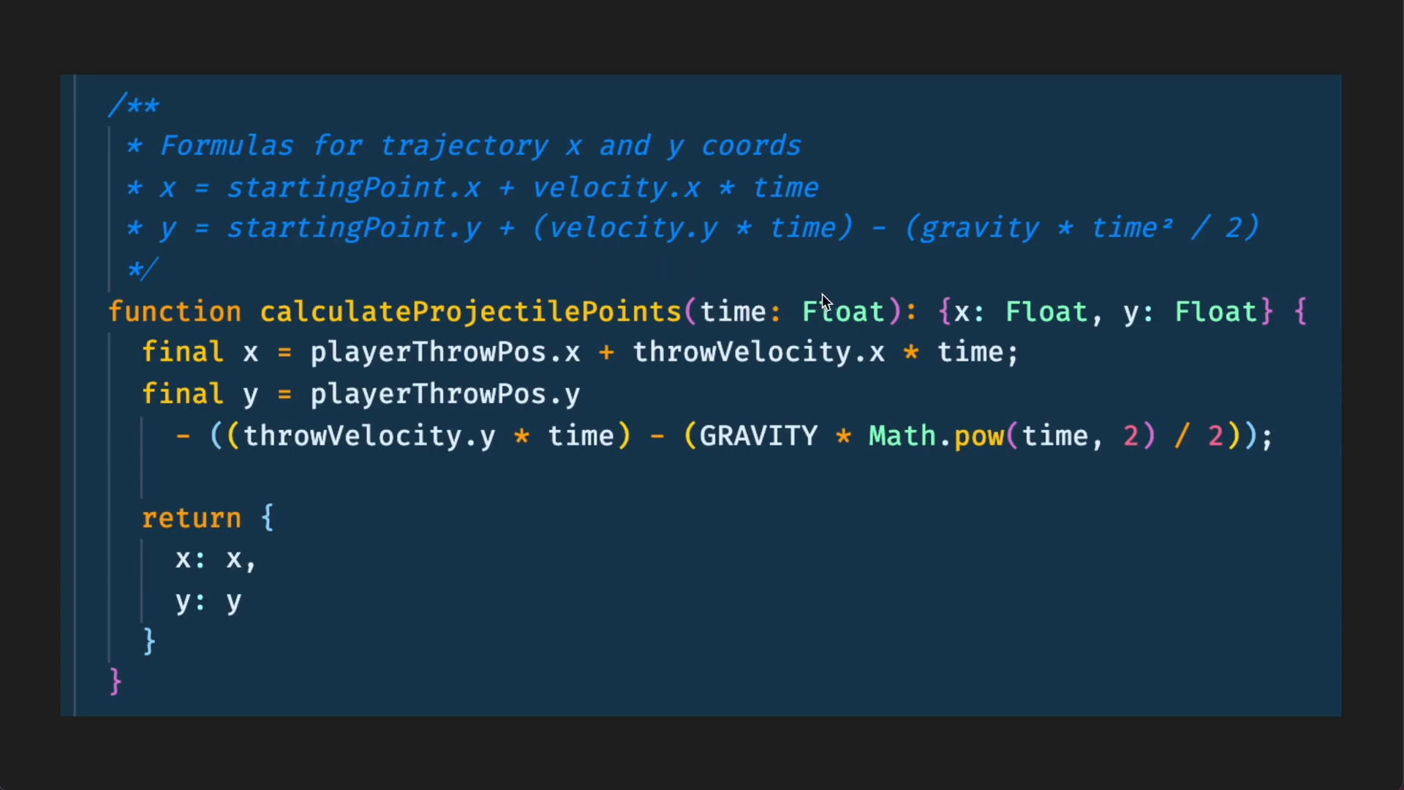
mouse_move(1052, 339)
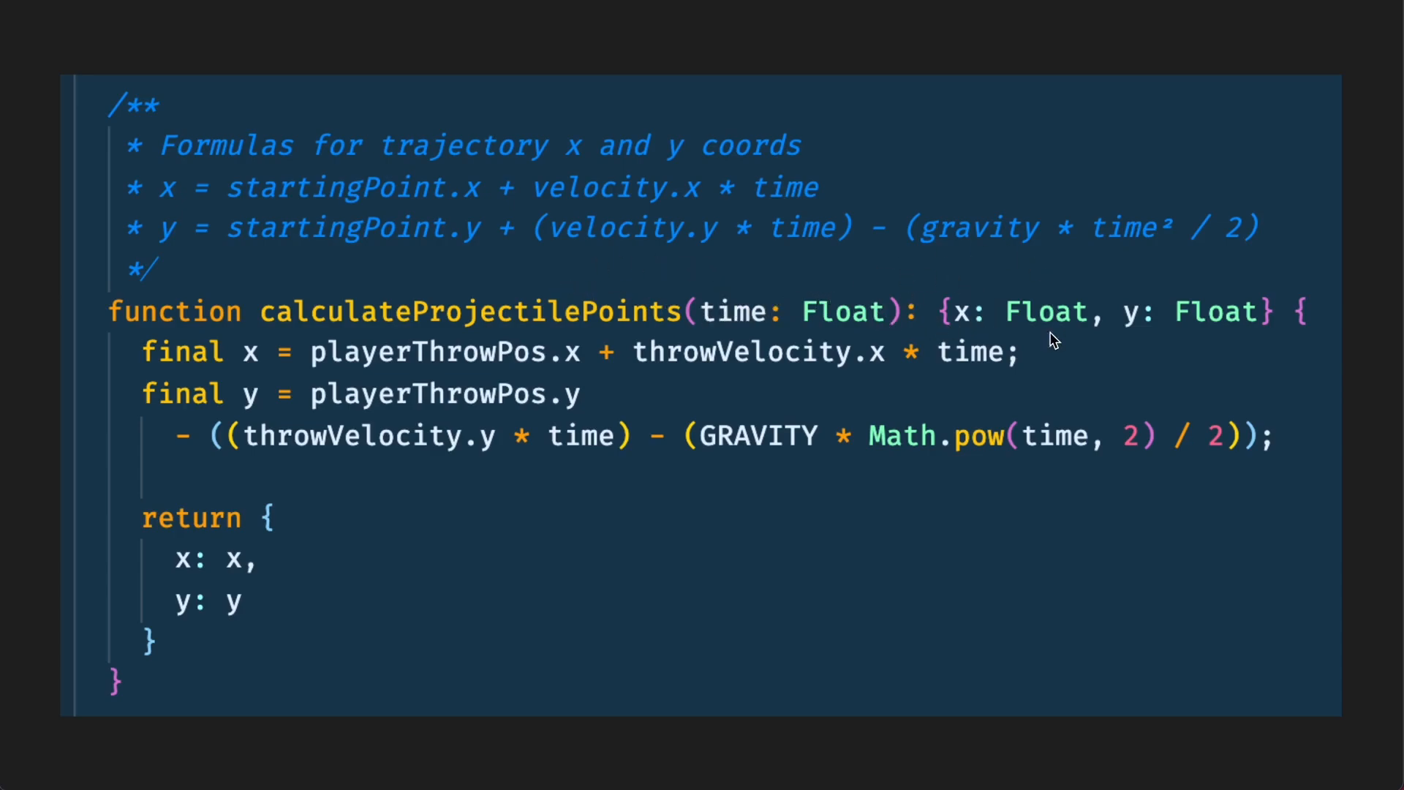
mouse_move(1164, 320)
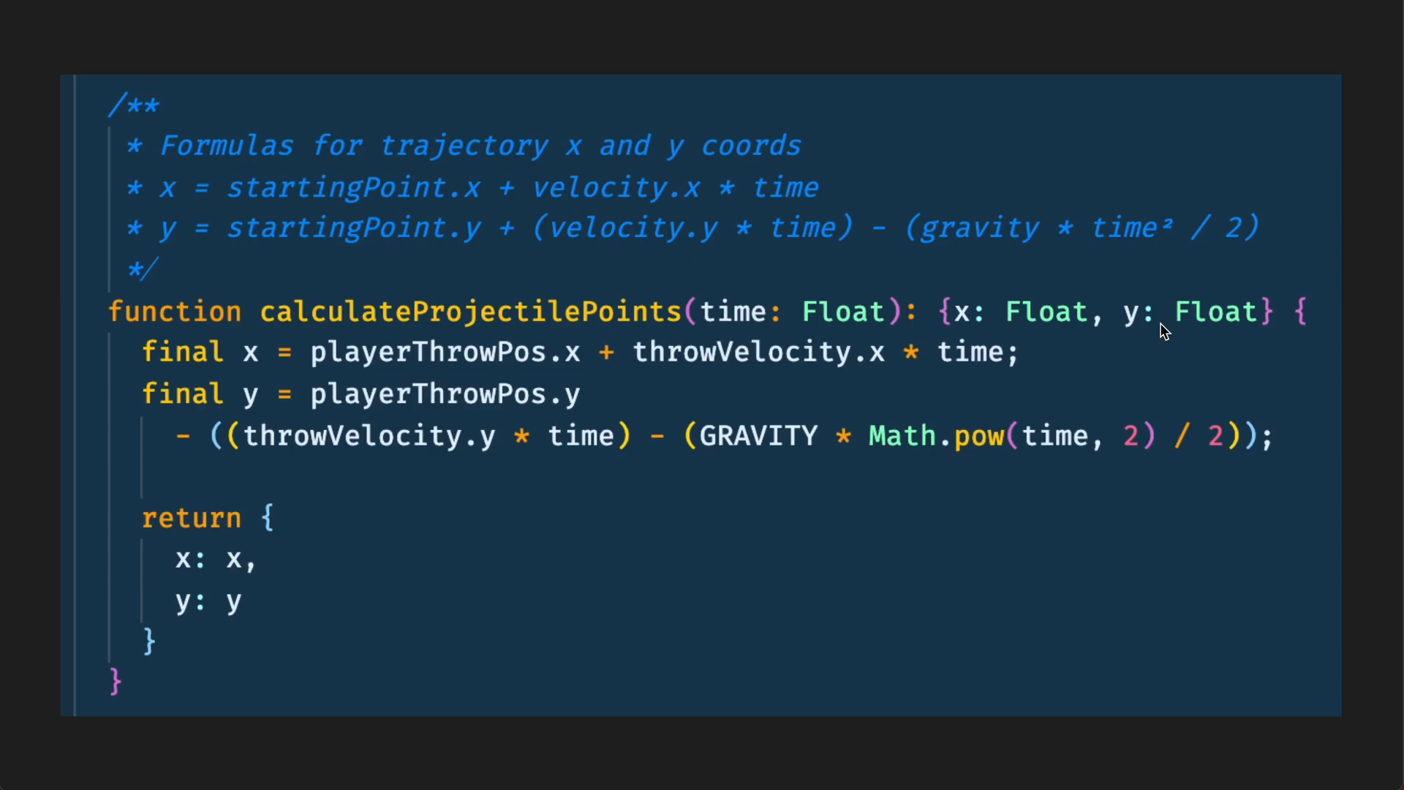
mouse_move(198, 385)
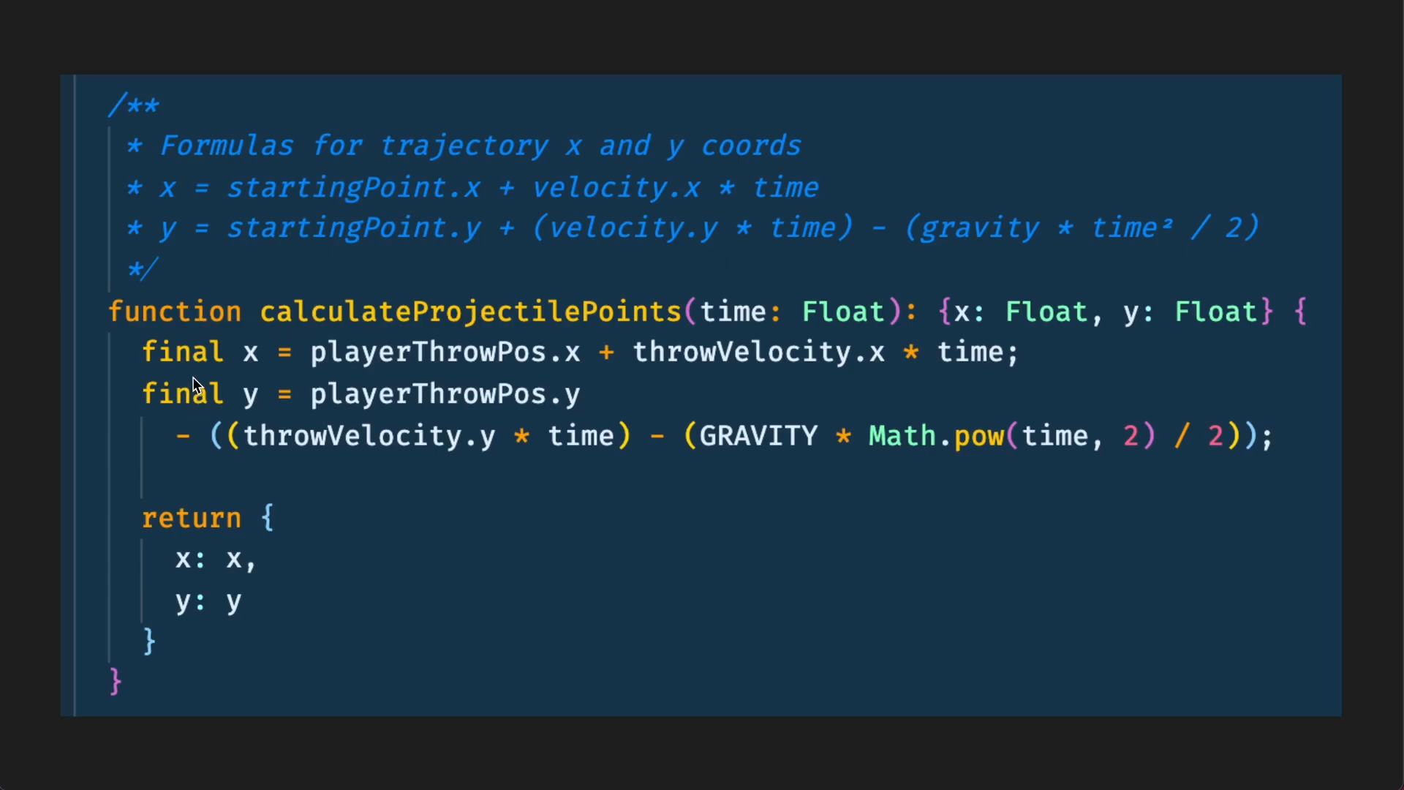
mouse_move(387, 387)
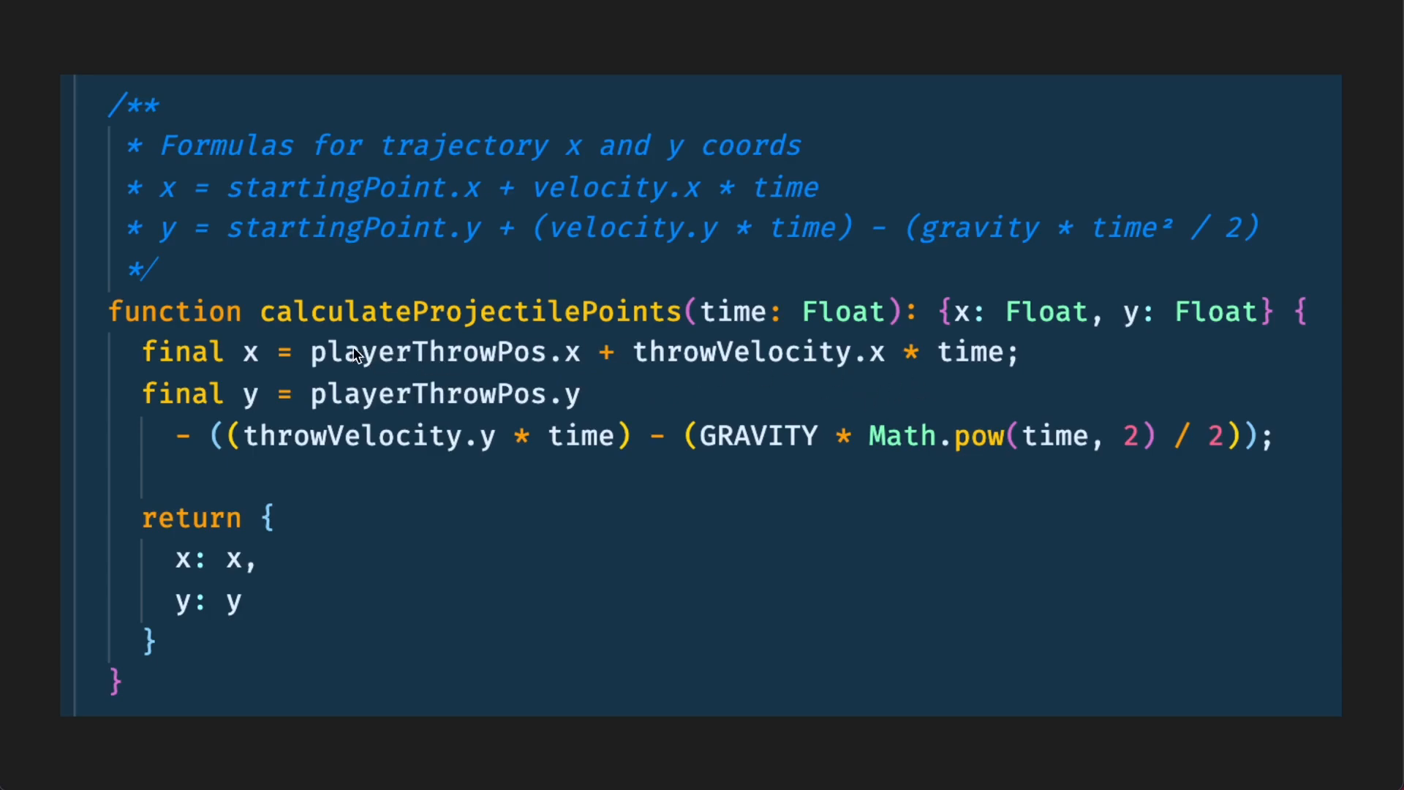
mouse_move(392, 324)
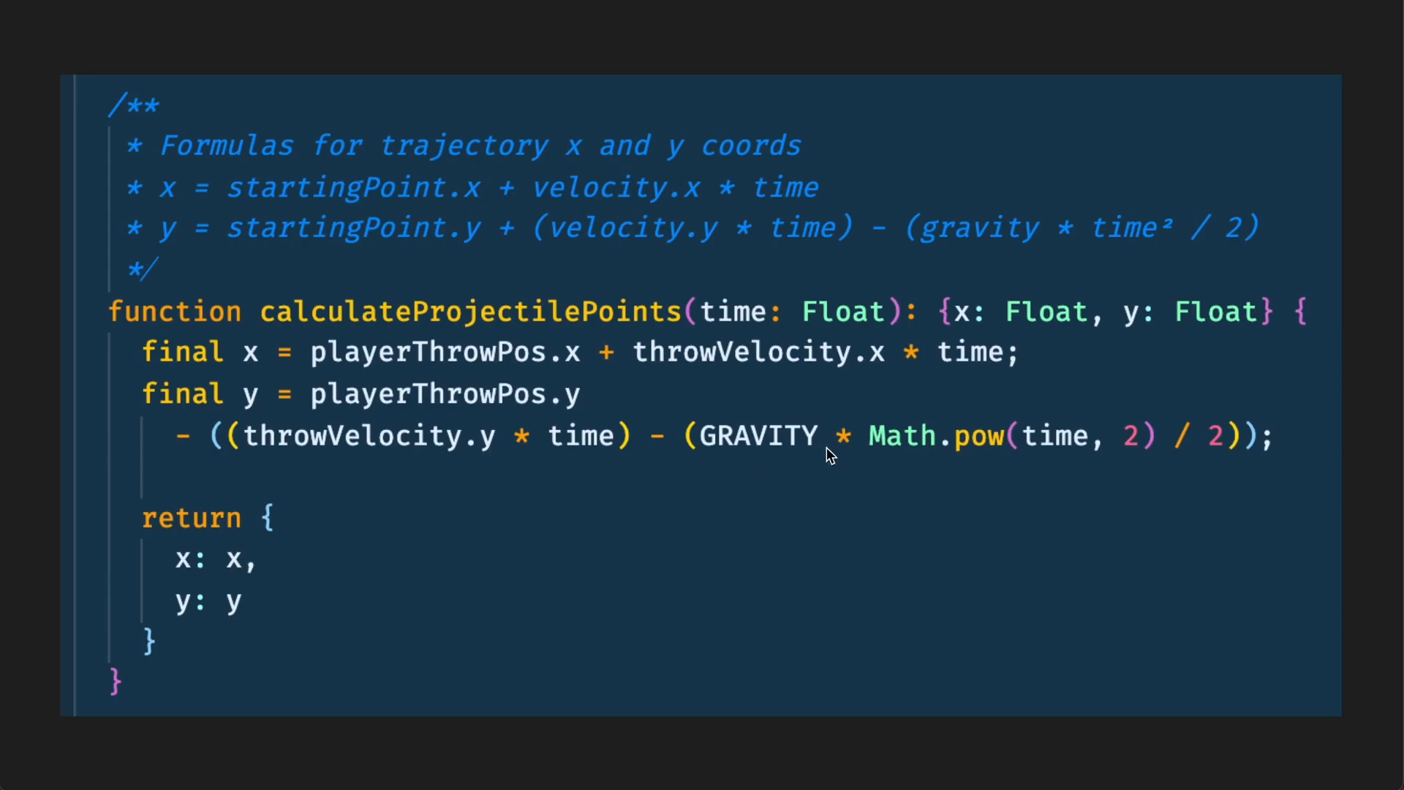
mouse_move(1124, 451)
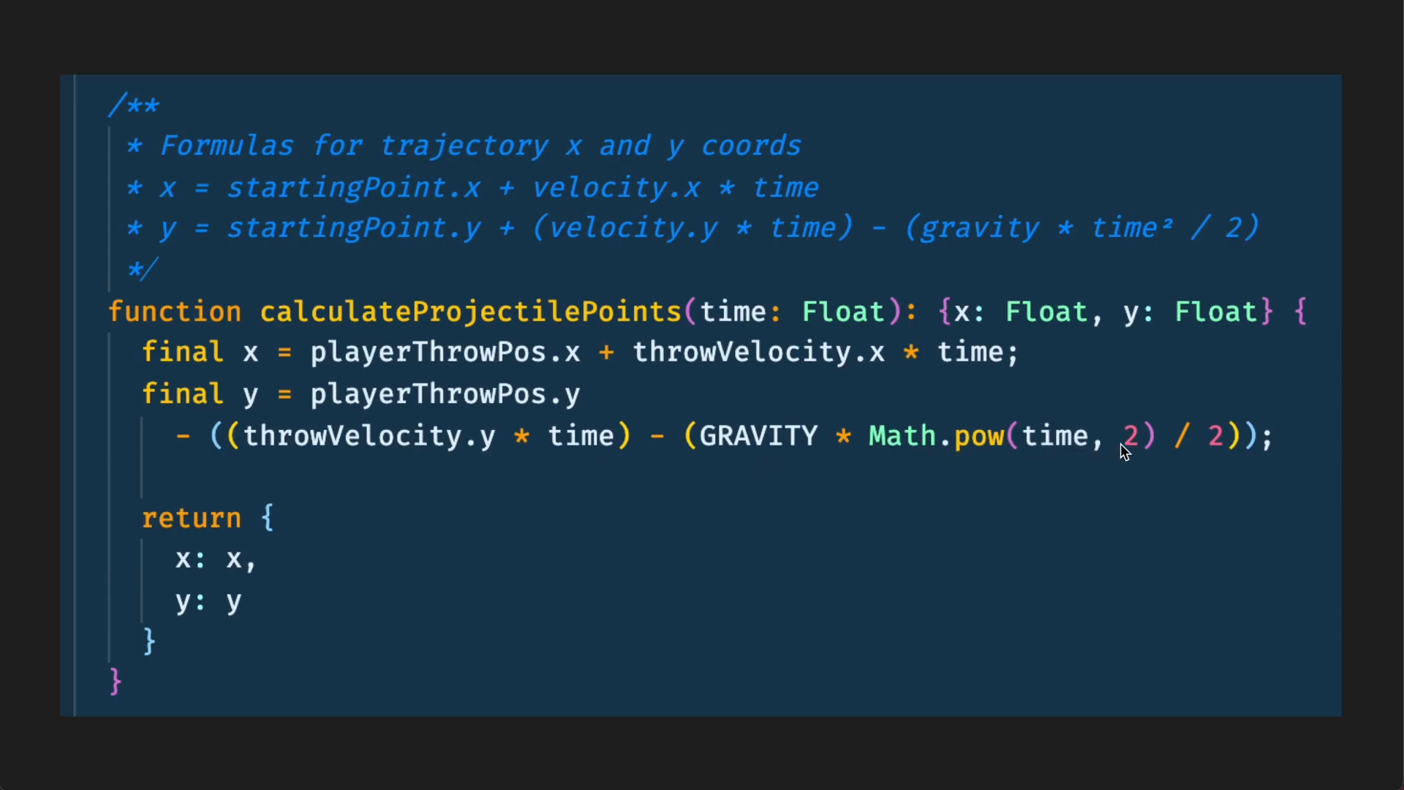
mouse_move(1243, 456)
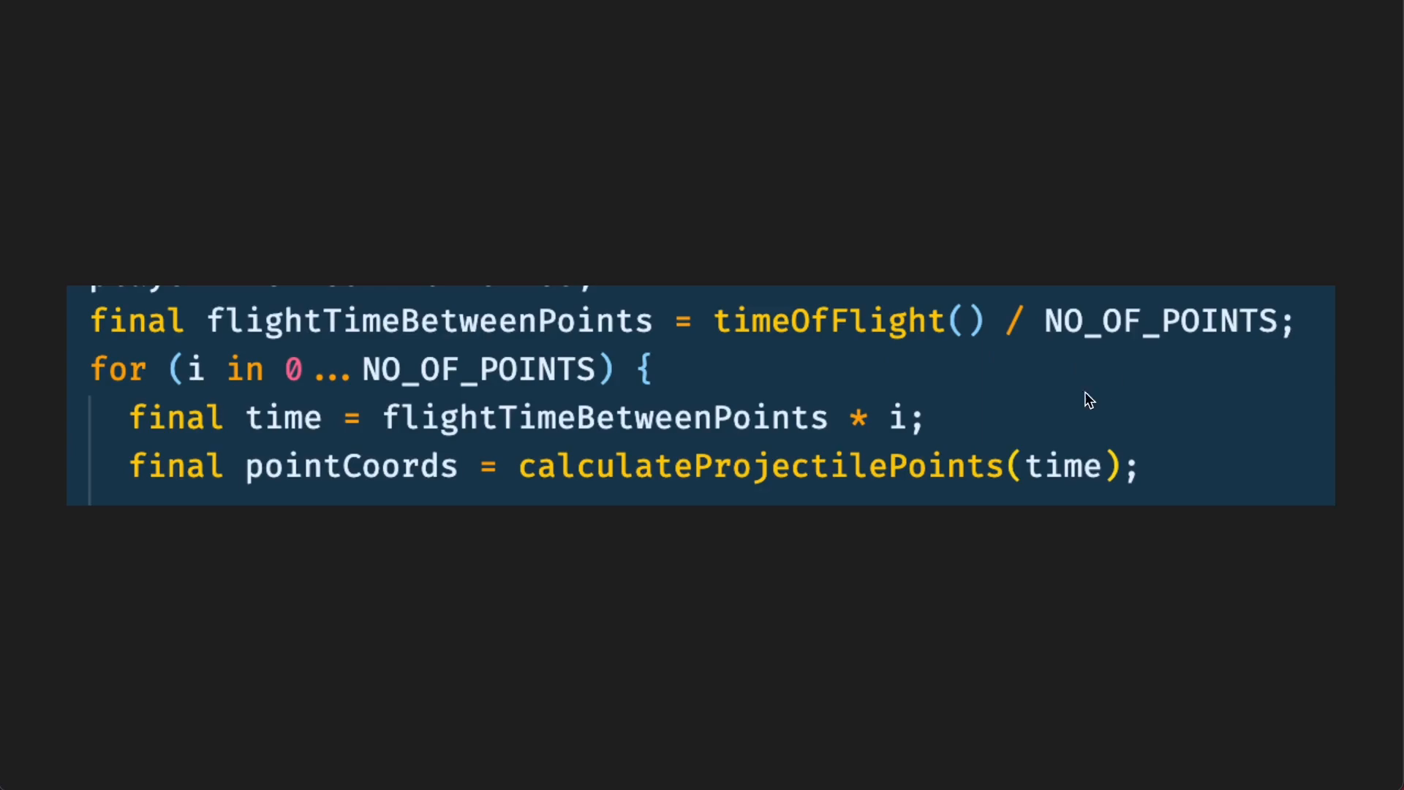
mouse_move(875, 287)
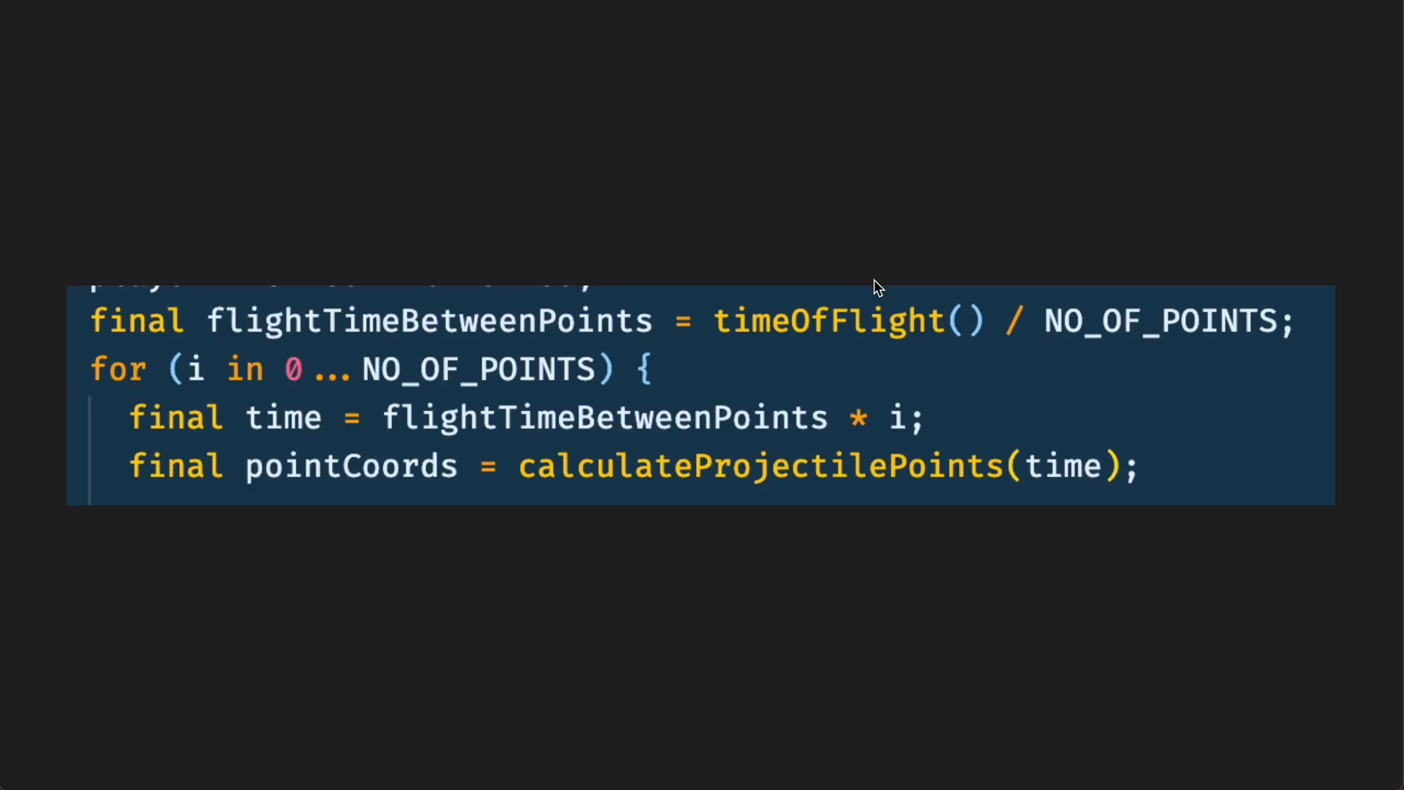
mouse_move(435, 371)
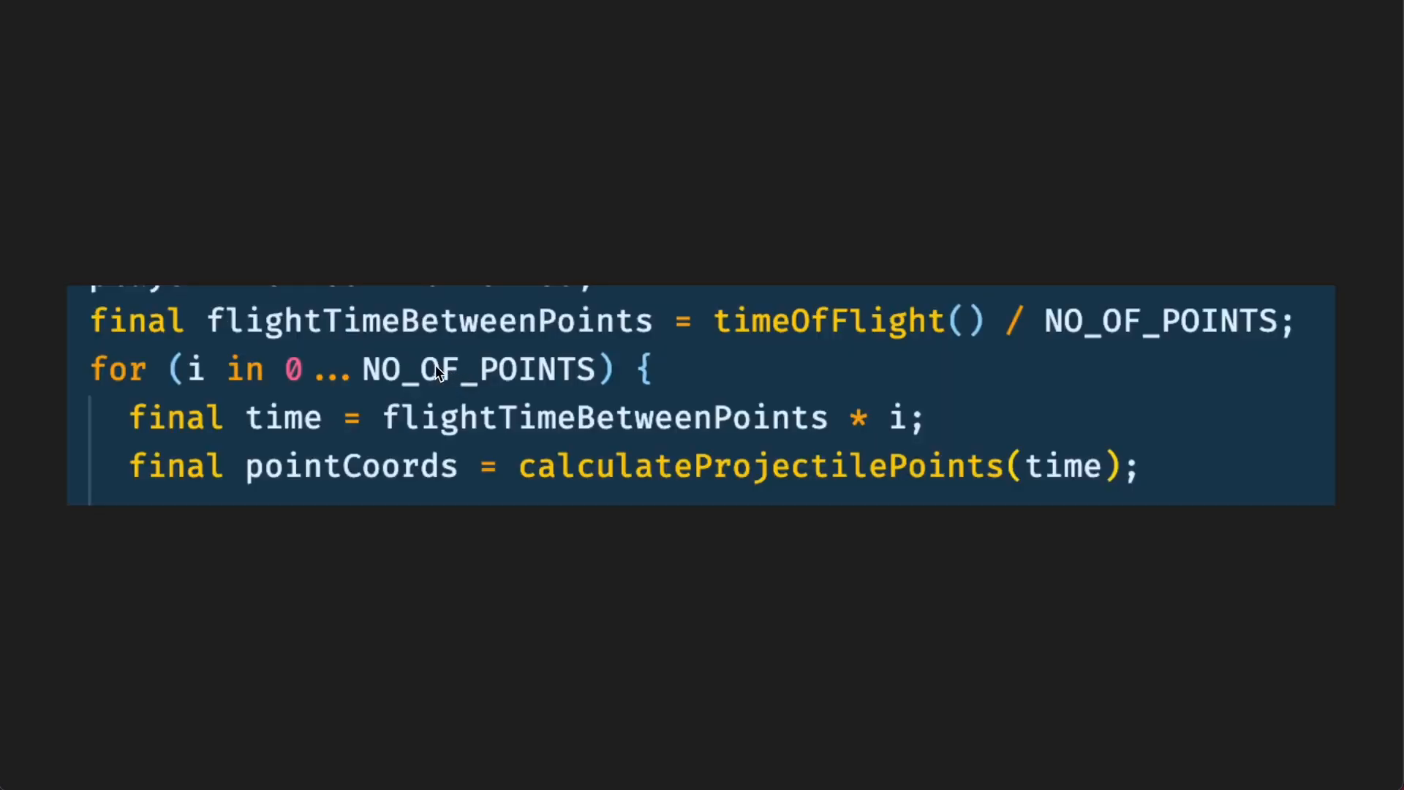